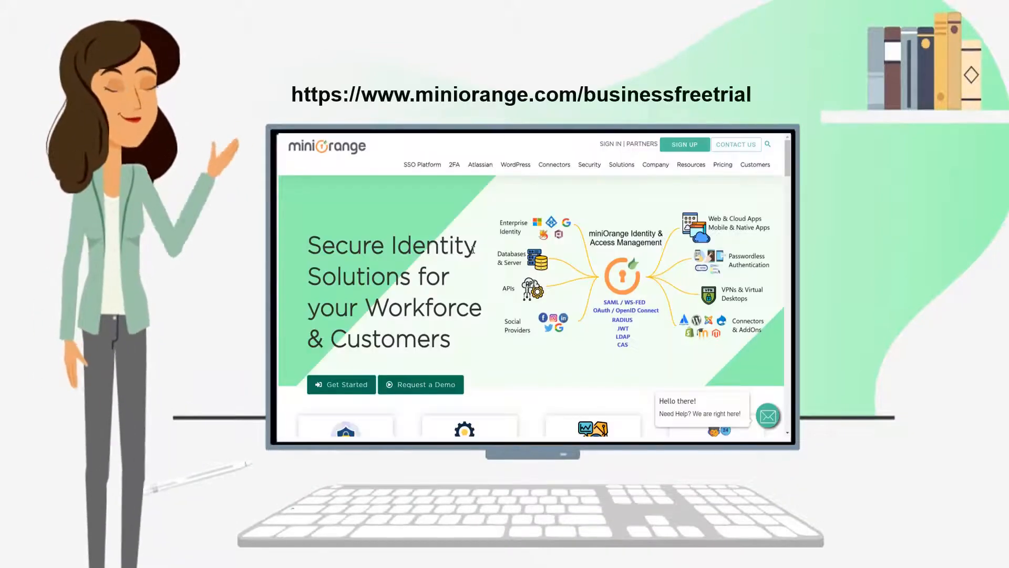
{"action": "mouse_move", "coordinate": [684, 144]}
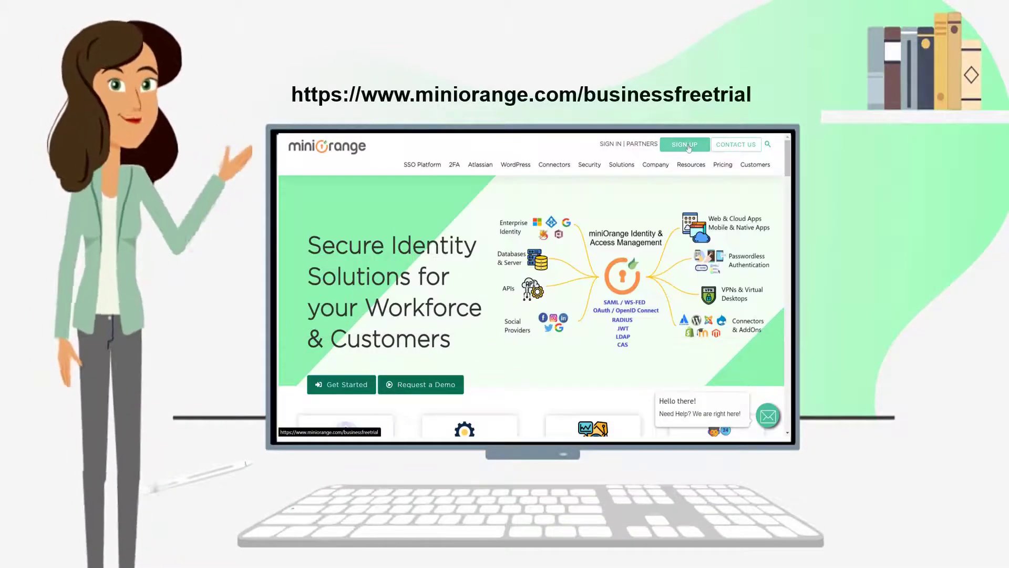
- Choose SIGN UP on the miniOrange homepage to begin the free business trial
{"action": "left_click", "coordinate": [685, 144]}
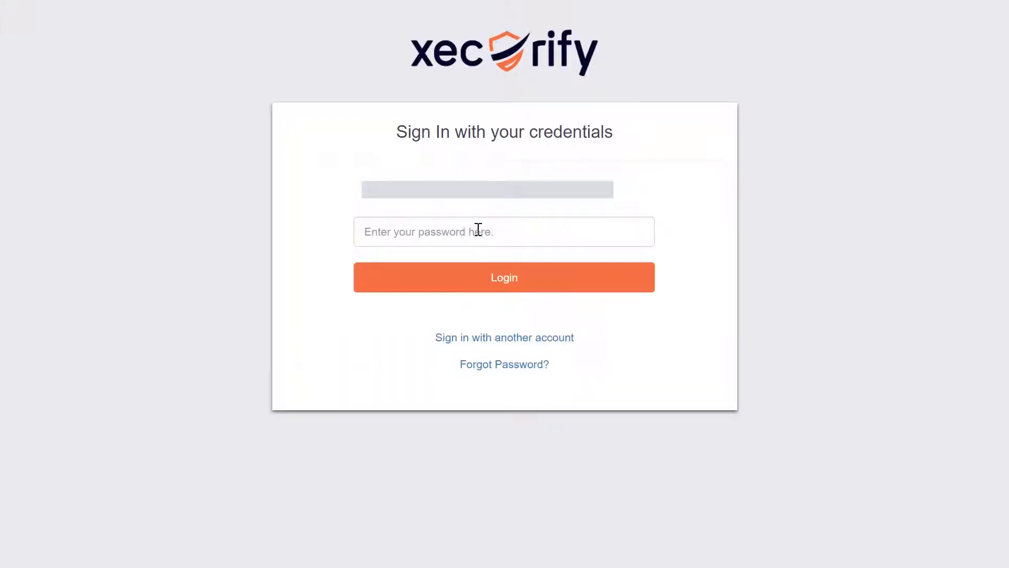
- Enter the account password on the Xecurify sign-in page and log in
{"action": "left_click", "coordinate": [504, 277]}
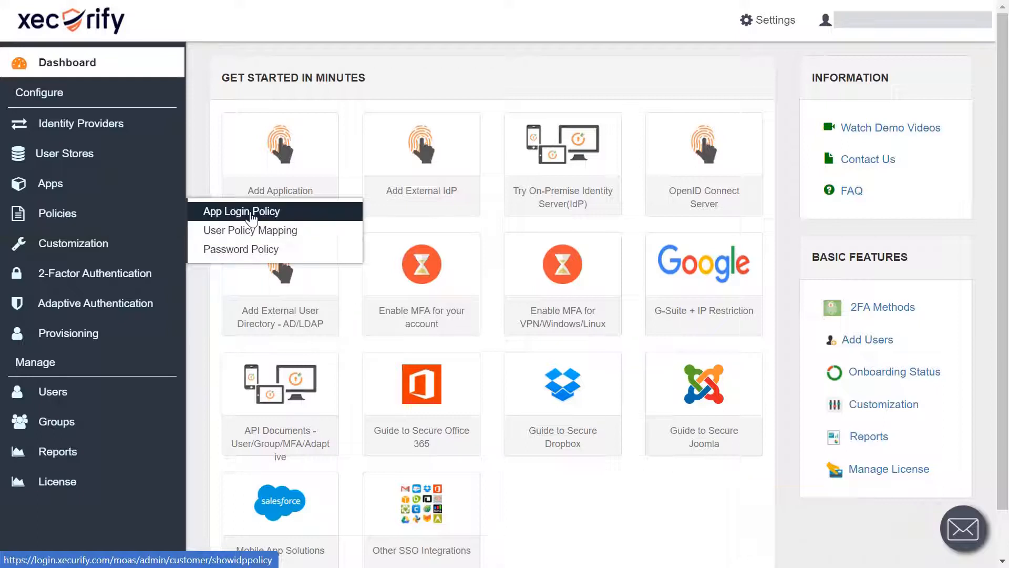
- Open App Login Policy to list the five existing app authentication policies
{"action": "left_click", "coordinate": [241, 212]}
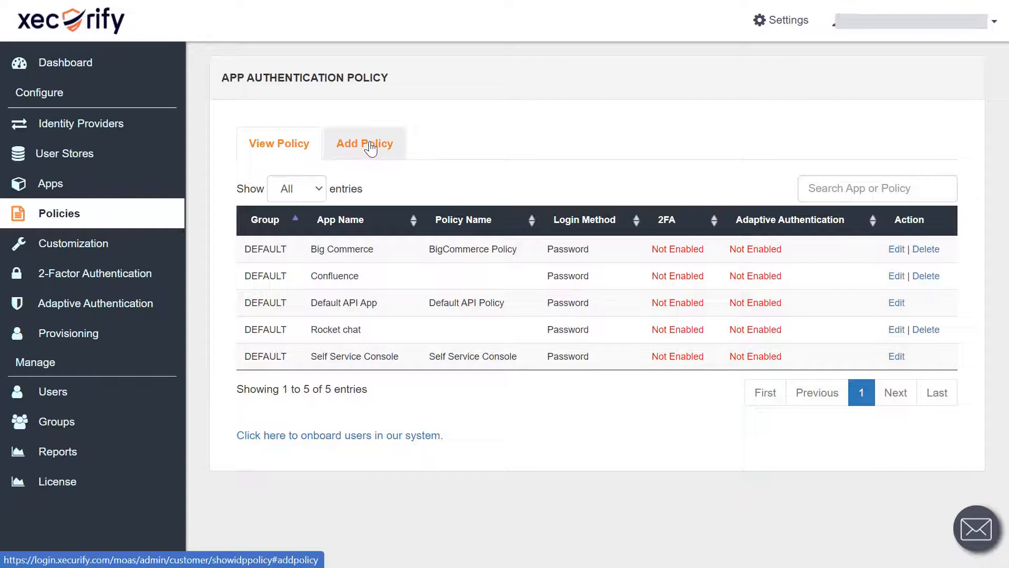
- Save a Password-login Confluence policy for the DEFAULT group, then go to User Policy Mapping
{"action": "left_click", "coordinate": [365, 143]}
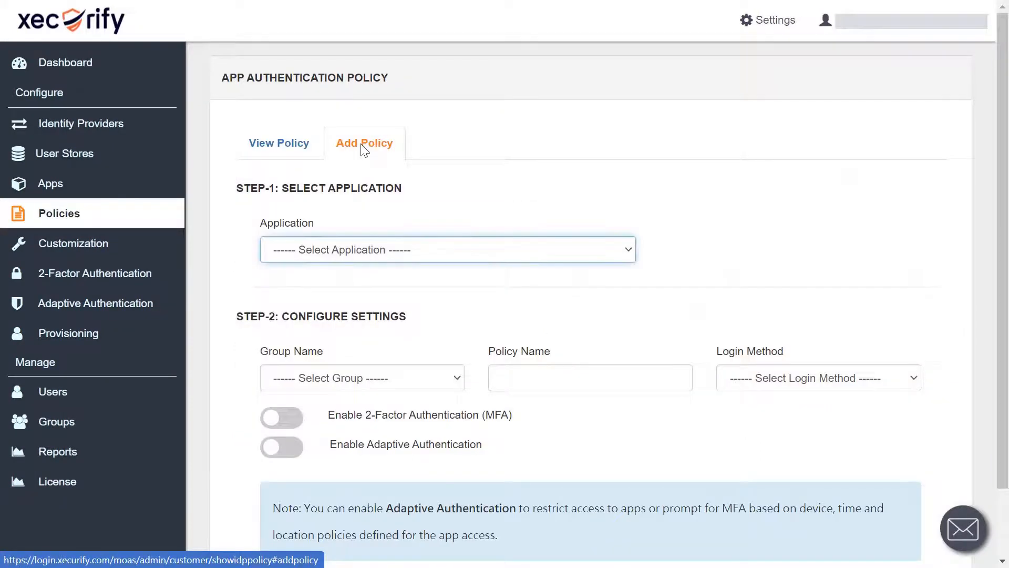
{"action": "mouse_move", "coordinate": [353, 244]}
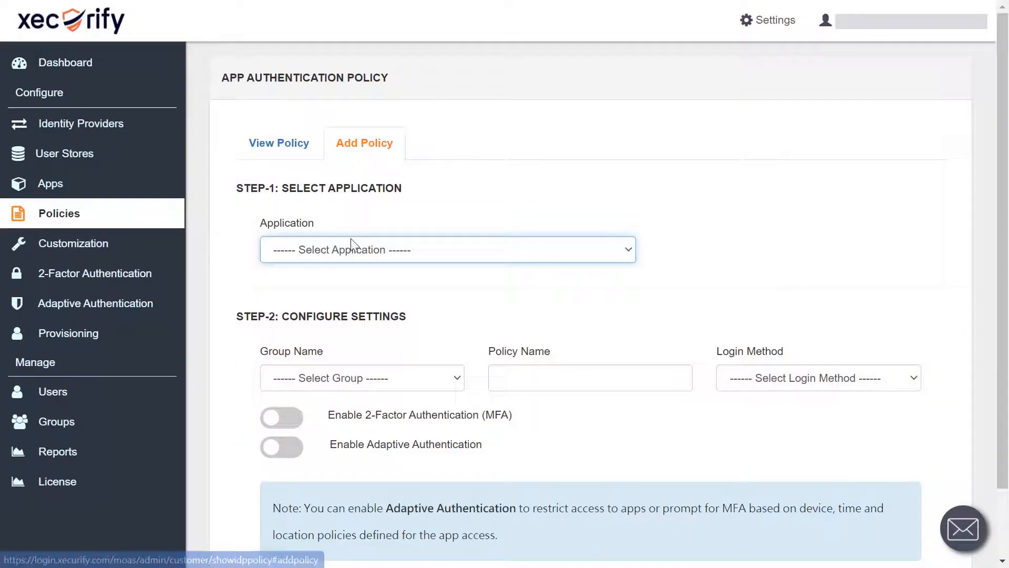
{"action": "left_click", "coordinate": [447, 249]}
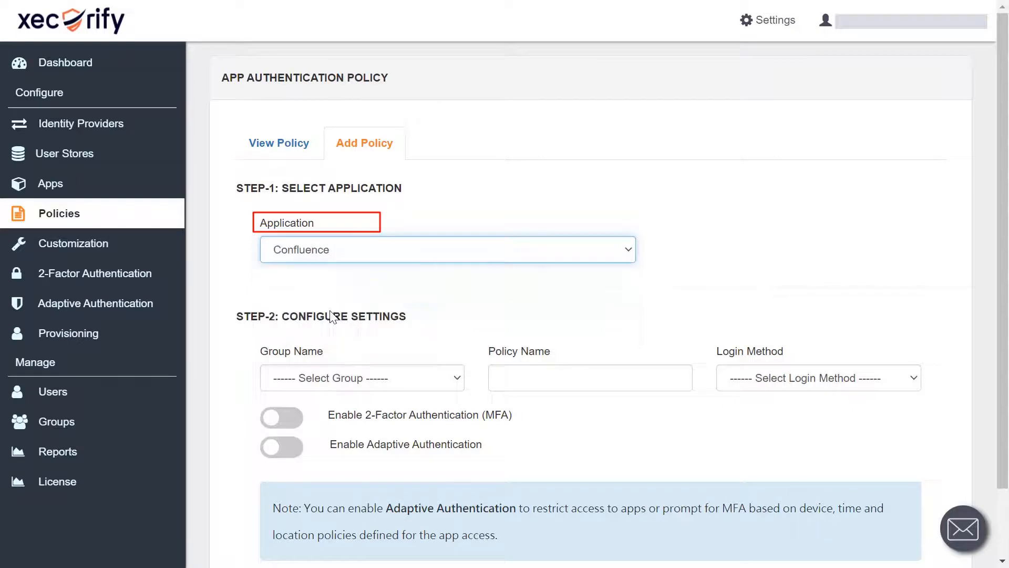
{"action": "left_click", "coordinate": [362, 377]}
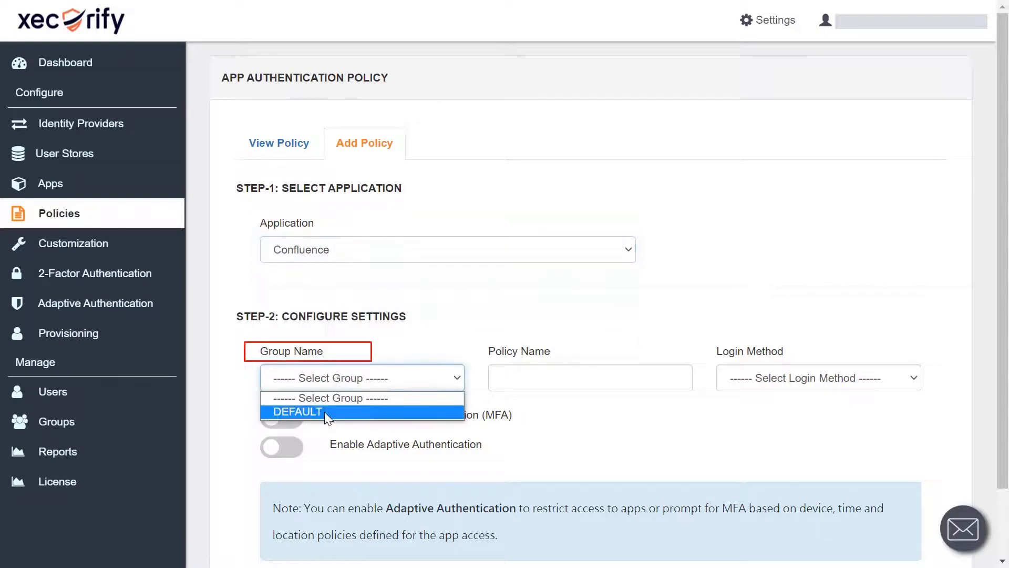
{"action": "left_click", "coordinate": [297, 411]}
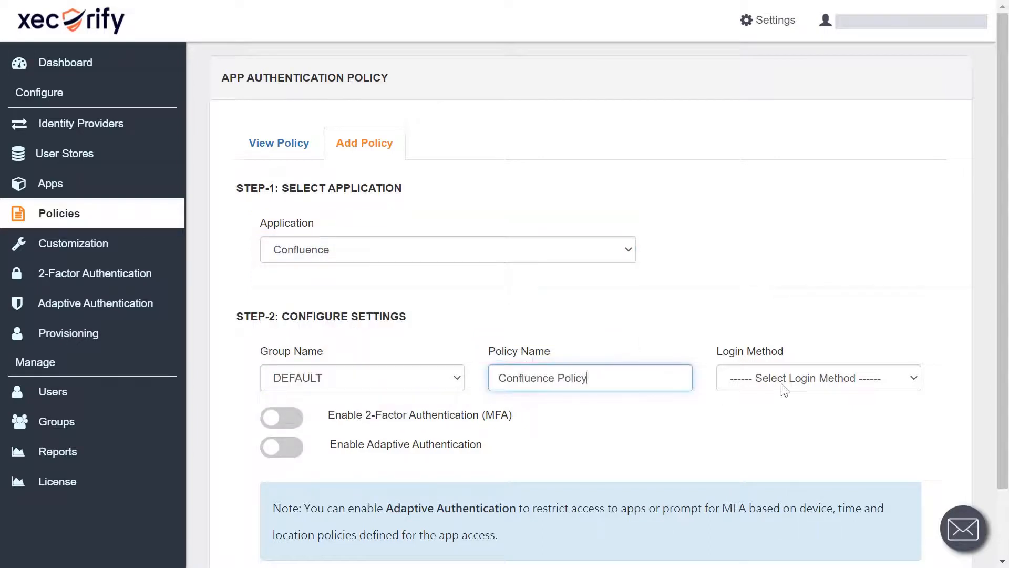
{"action": "left_click", "coordinate": [818, 378]}
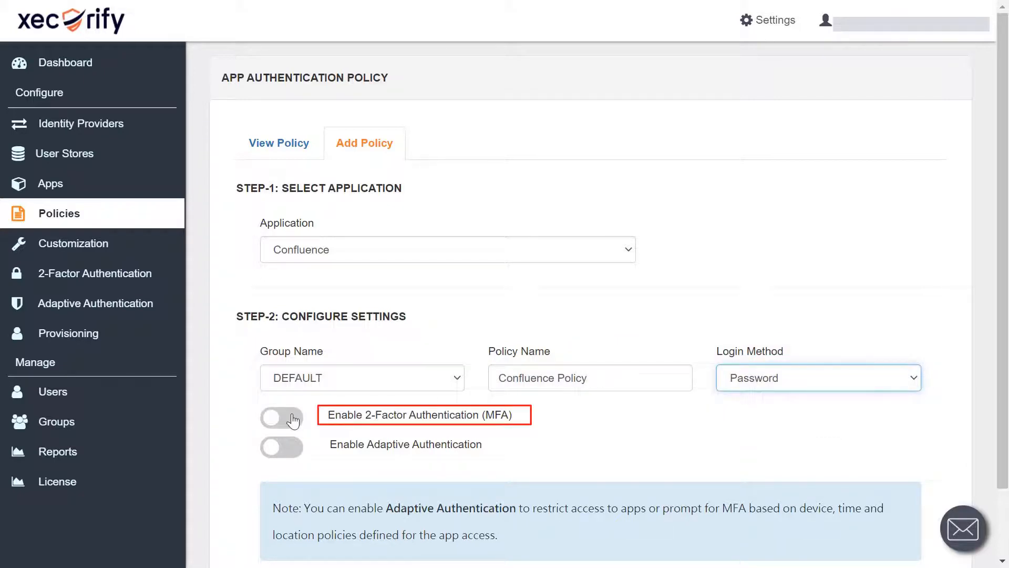
{"action": "mouse_move", "coordinate": [281, 447]}
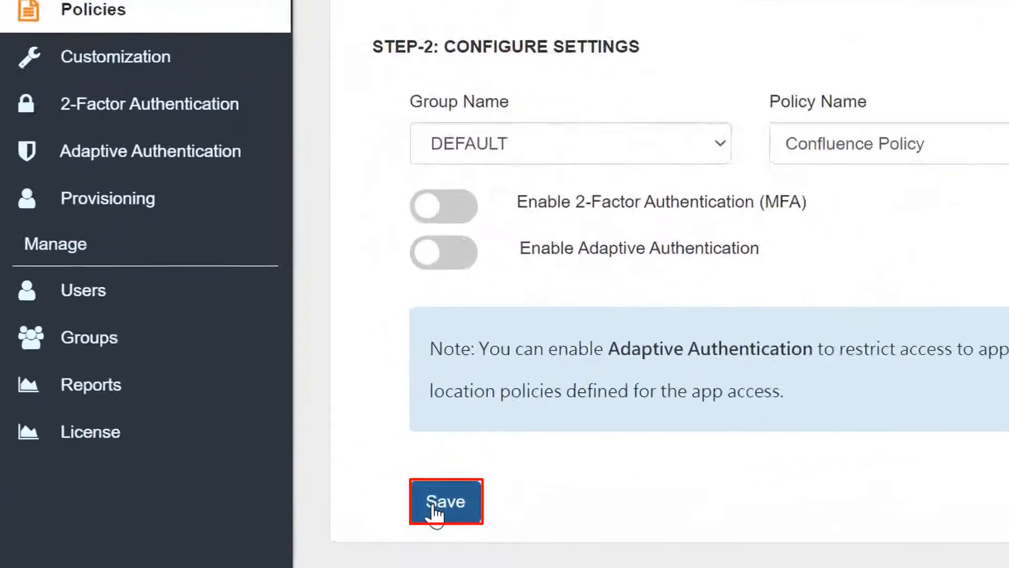
{"action": "left_click", "coordinate": [445, 502]}
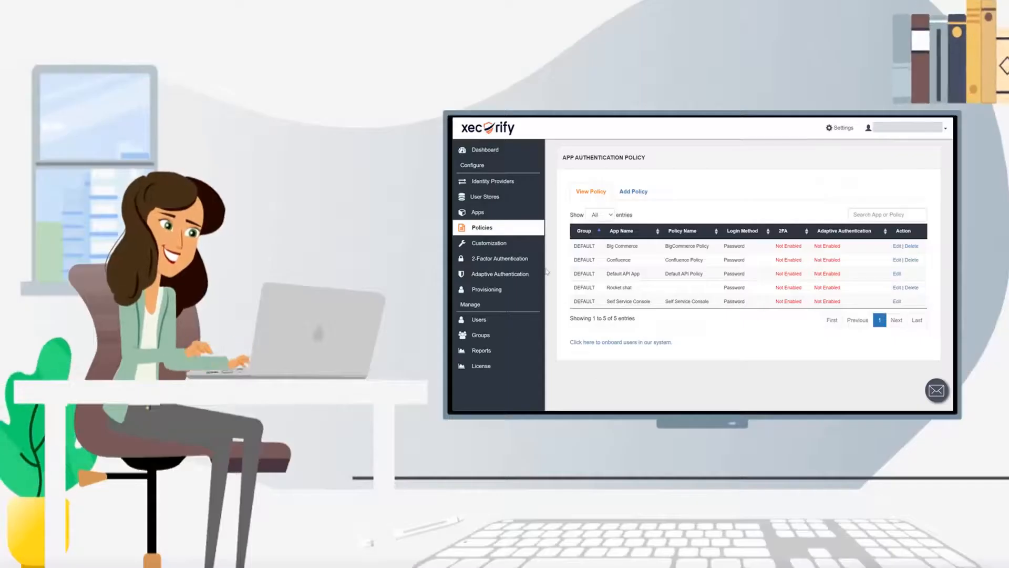
{"action": "left_click", "coordinate": [481, 227]}
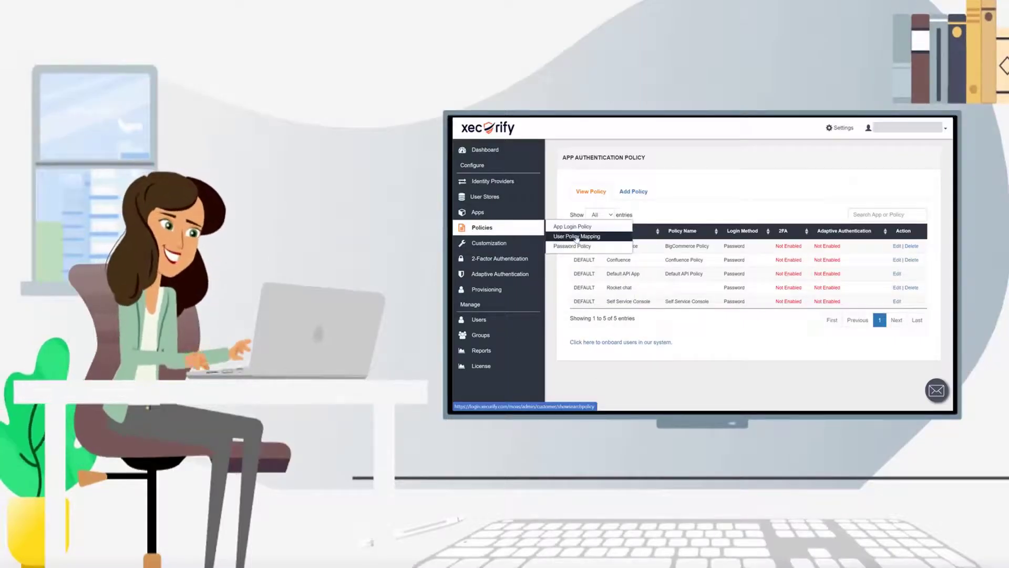
{"action": "left_click", "coordinate": [576, 236]}
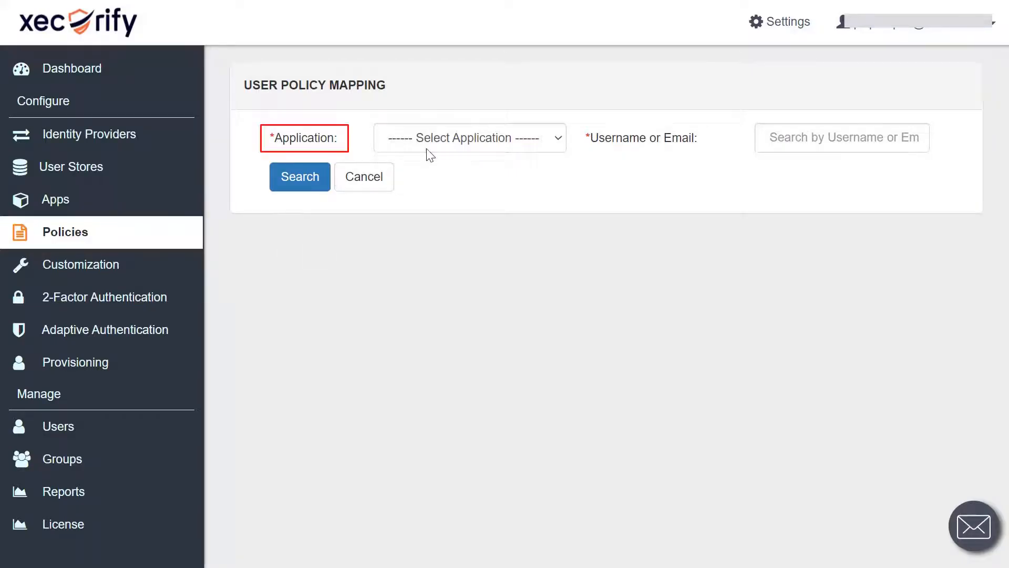
{"action": "left_click", "coordinate": [468, 137]}
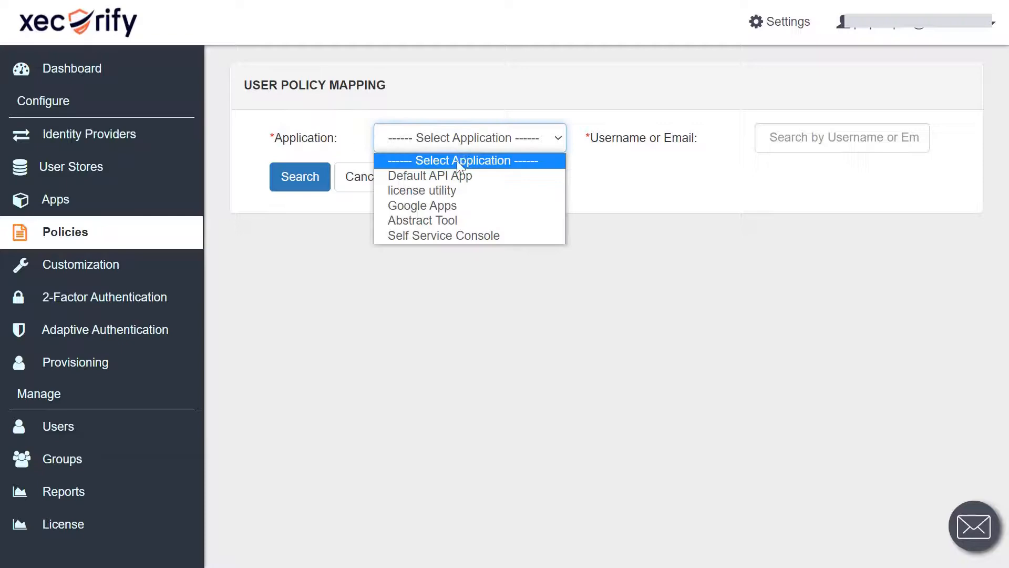
{"action": "left_click", "coordinate": [422, 205]}
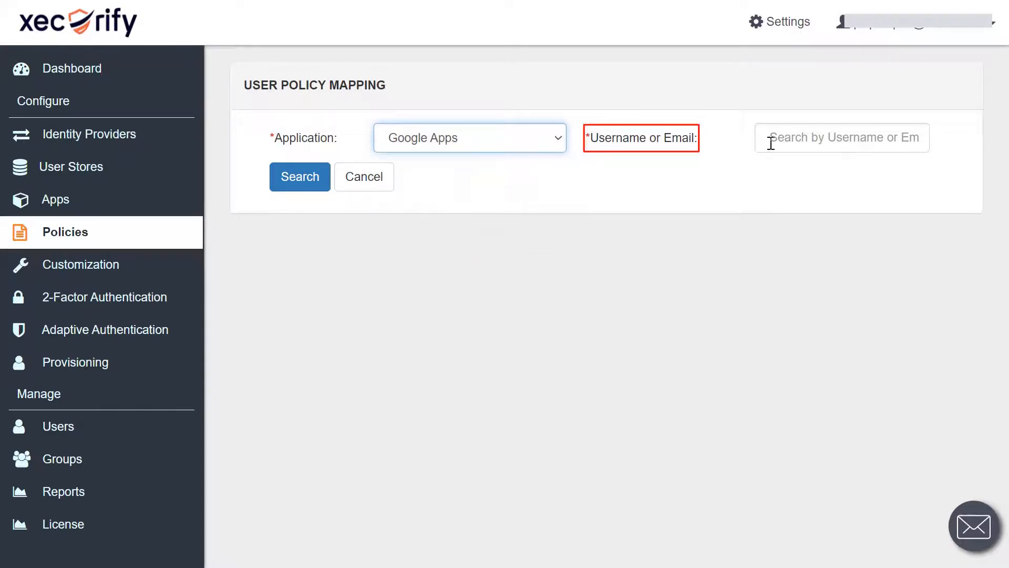
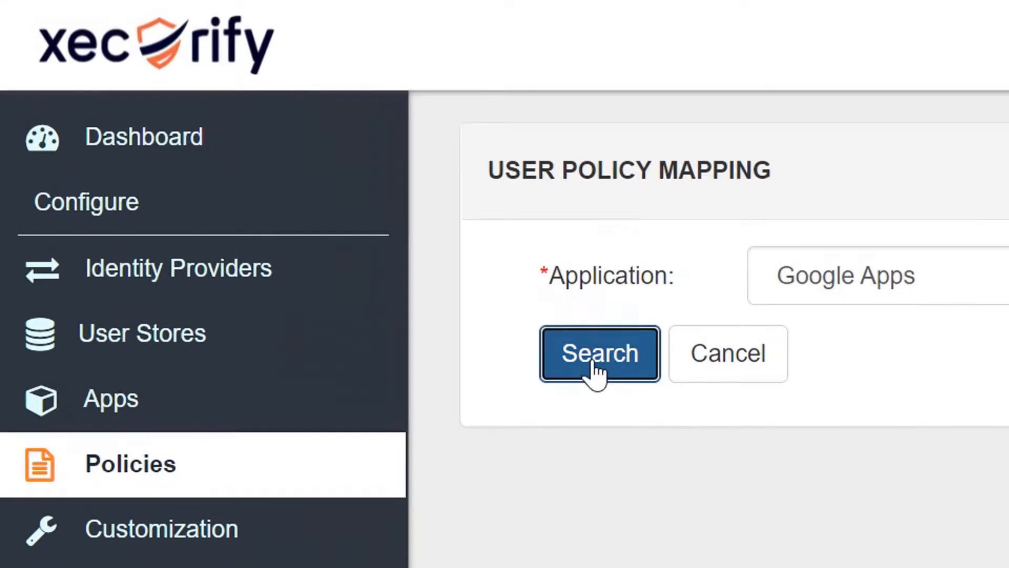
{"action": "left_click", "coordinate": [599, 353]}
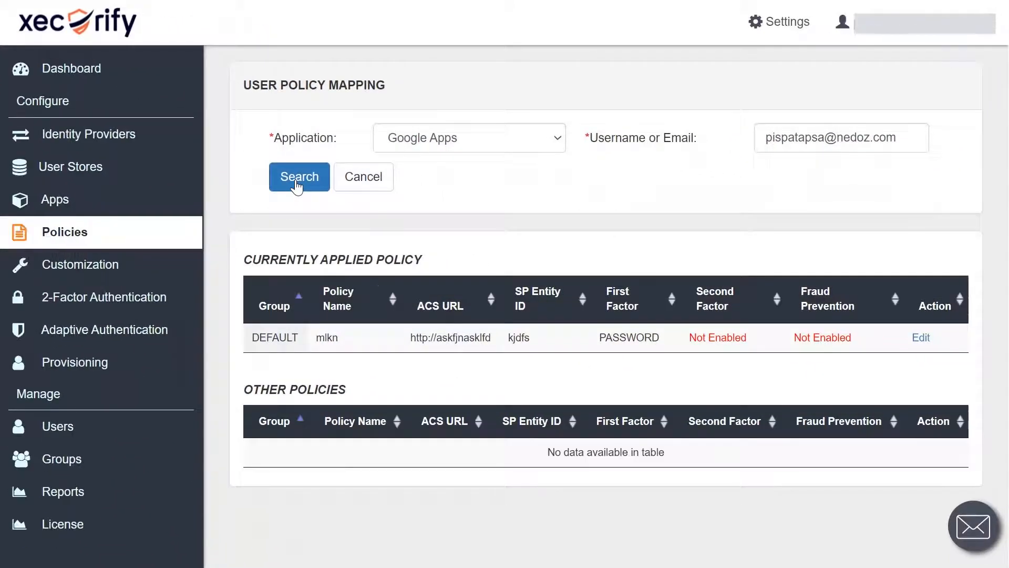
{"action": "left_click", "coordinate": [298, 177]}
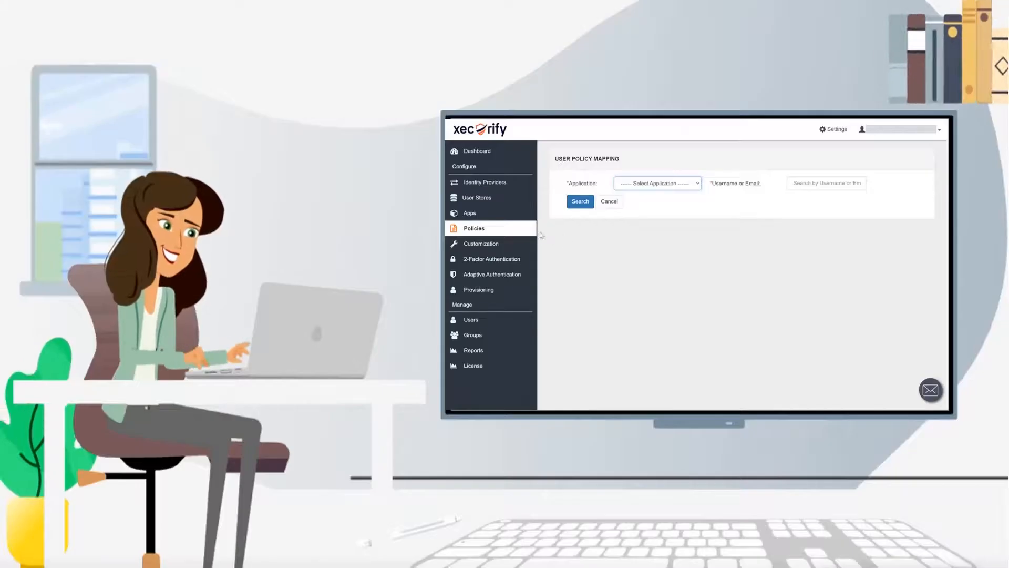
- Go to Password Policy, showing length 6–15 with all four complexity requirements
{"action": "left_click", "coordinate": [473, 228]}
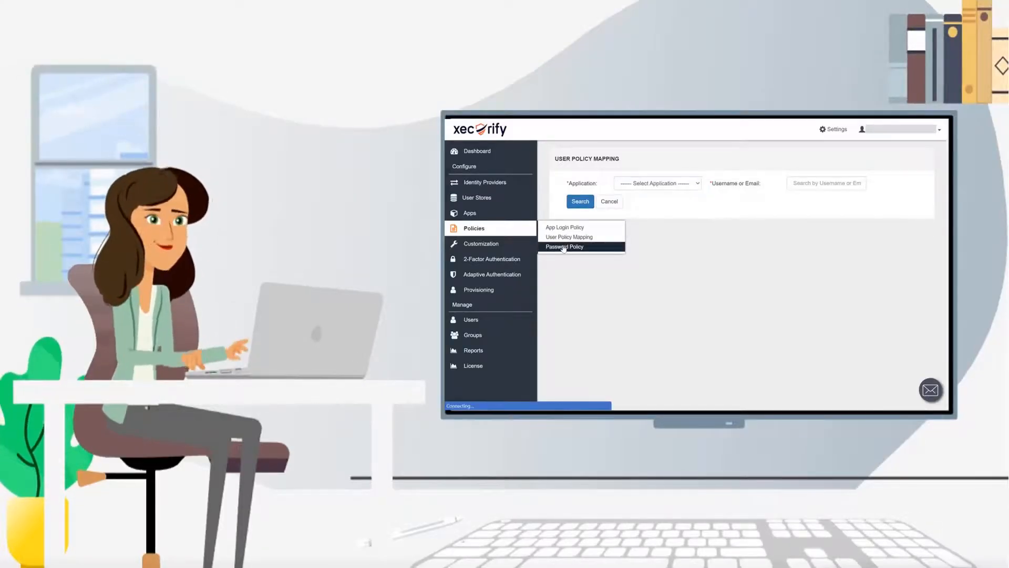
{"action": "left_click", "coordinate": [564, 246]}
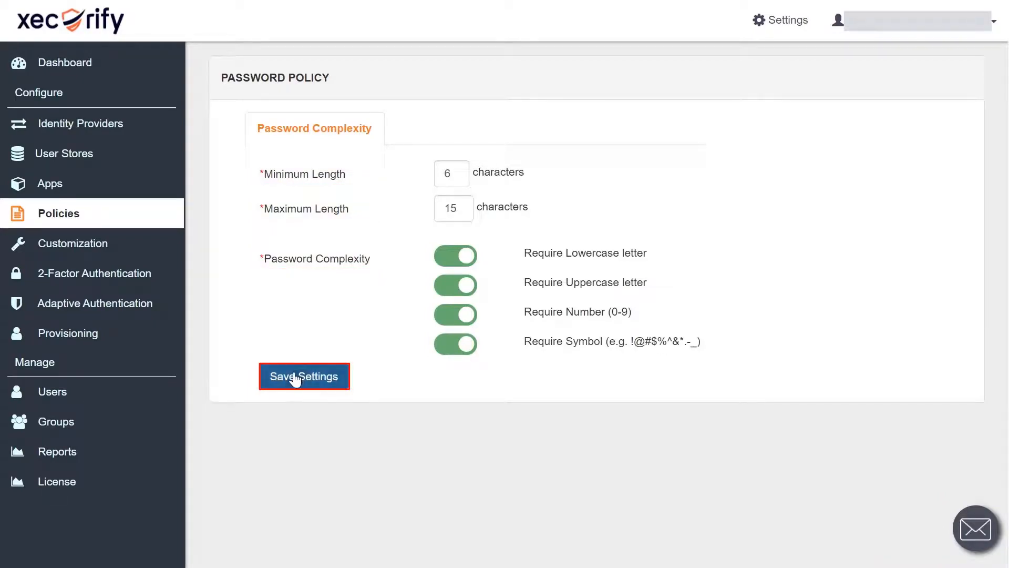
- Save complexity rules: 6–15 characters requiring lowercase, uppercase, number and symbol
{"action": "left_click", "coordinate": [303, 376]}
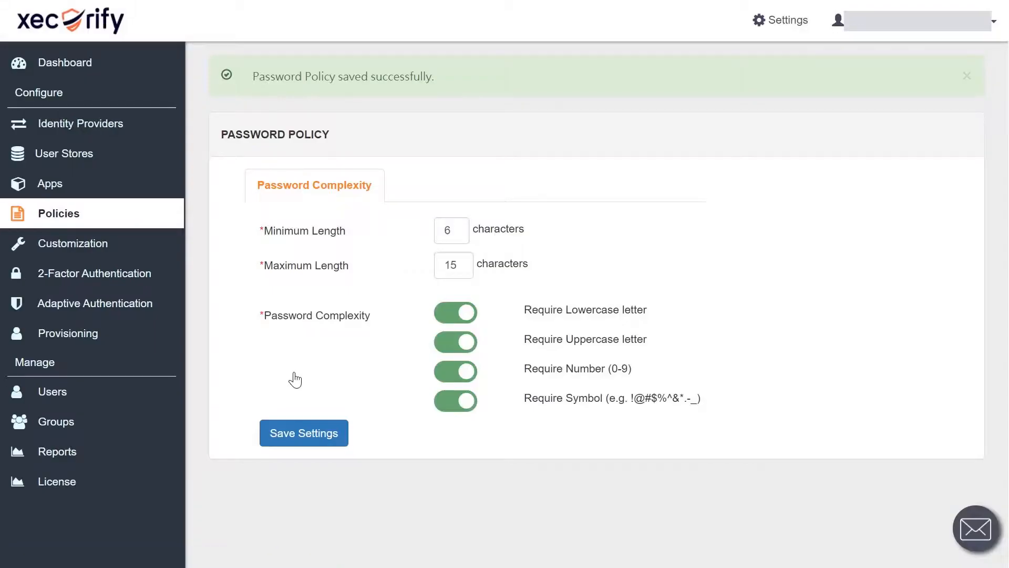
{"action": "left_click", "coordinate": [974, 530]}
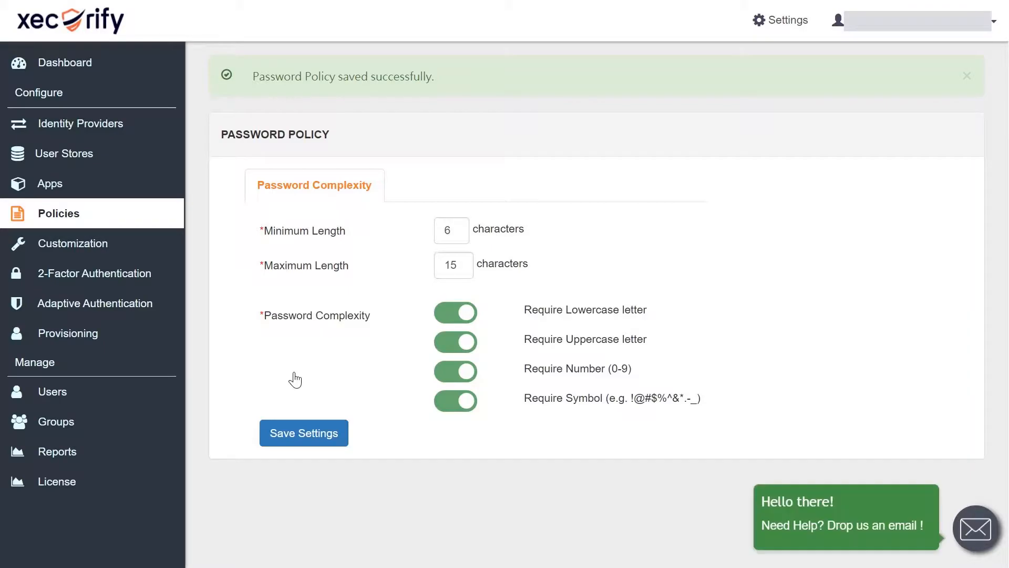